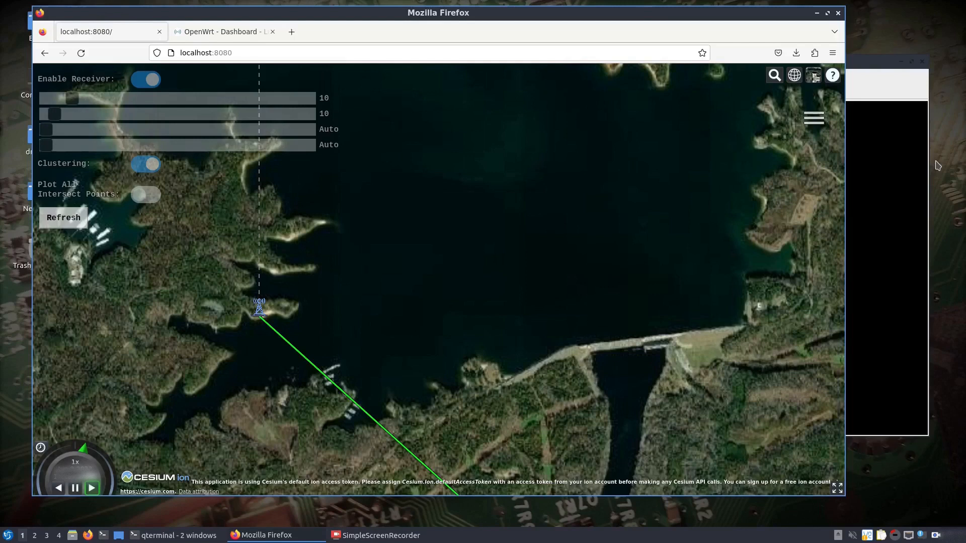
mouse_move(901, 170)
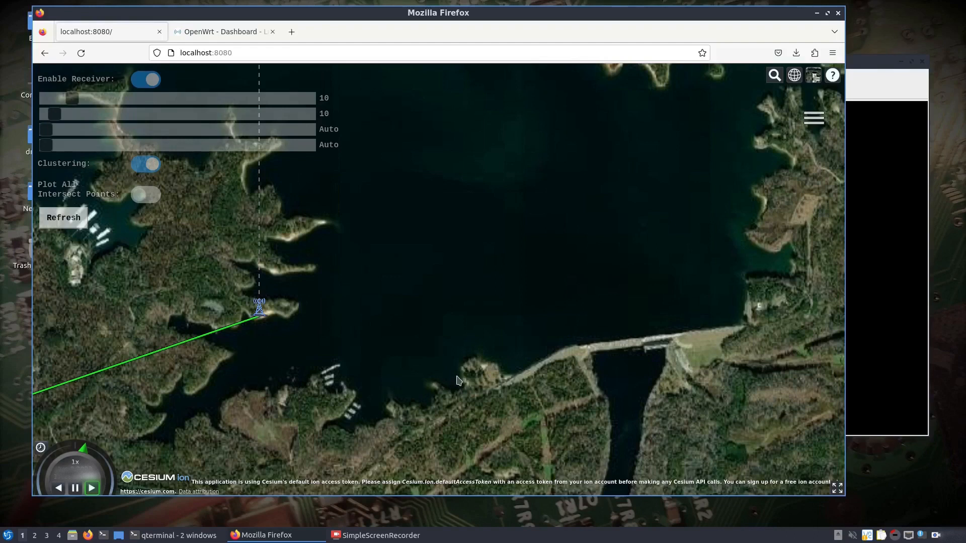
mouse_move(258, 314)
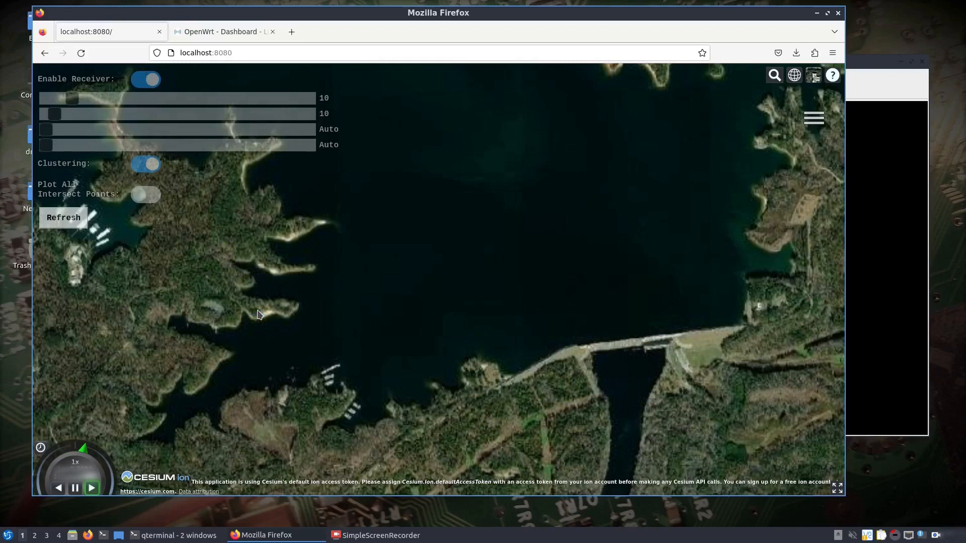
- Switch from the bearing map to the OpenWrt router dashboard page
click(258, 307)
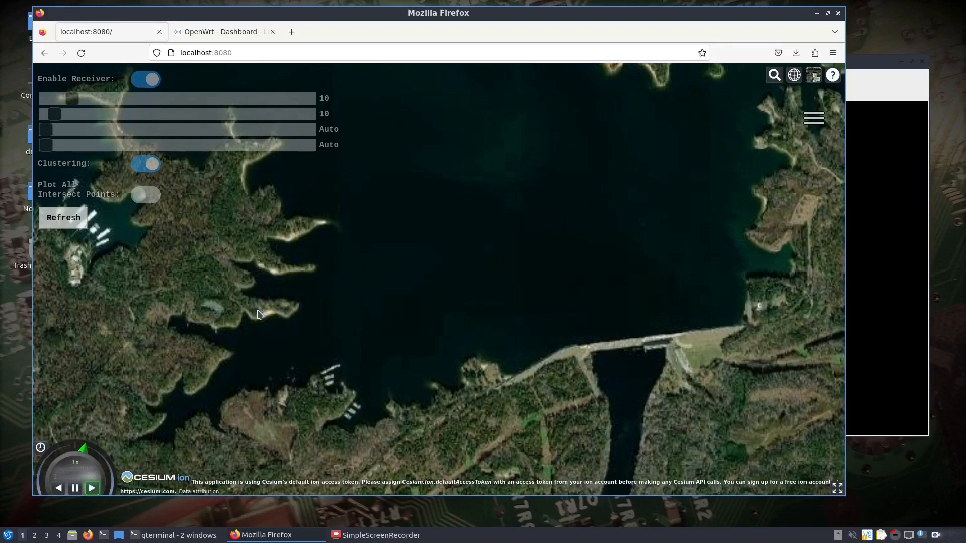
click(258, 308)
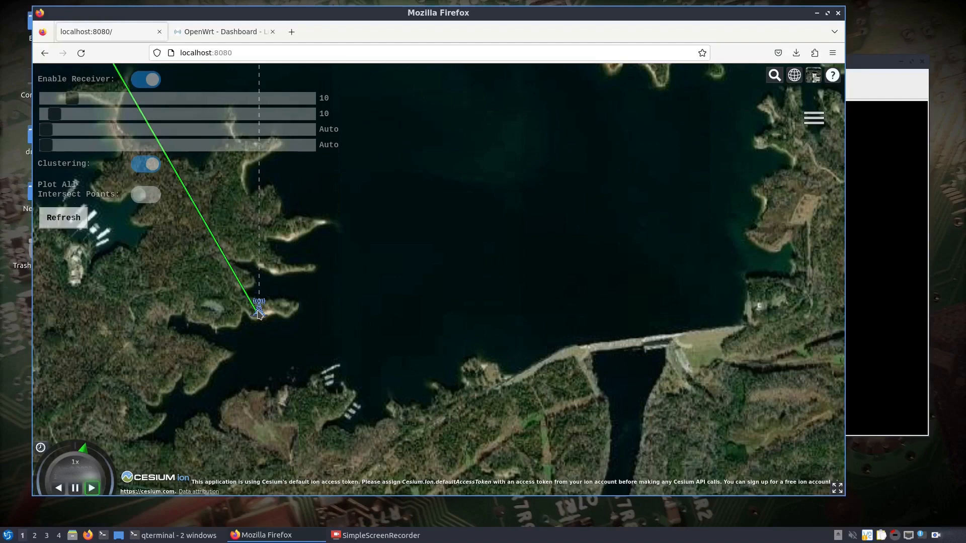
mouse_move(145, 195)
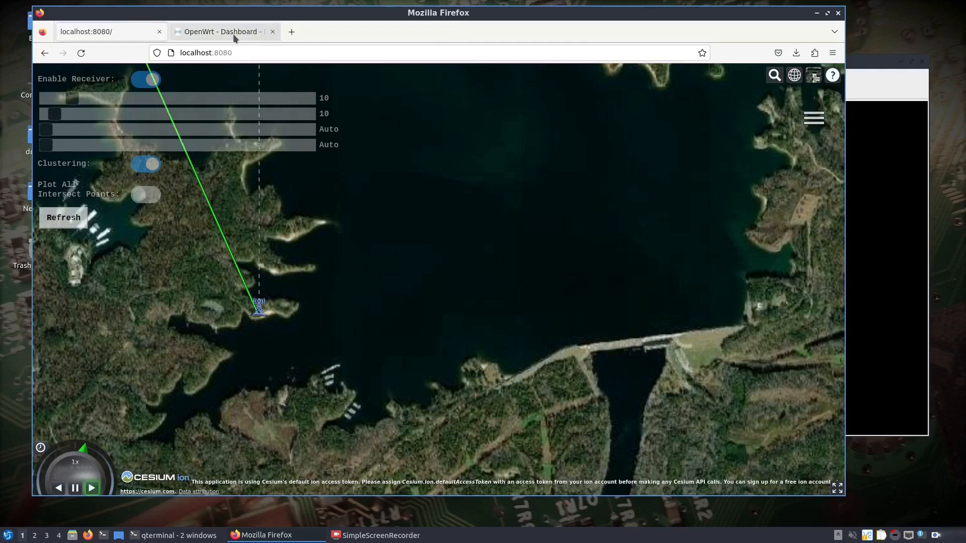
click(222, 31)
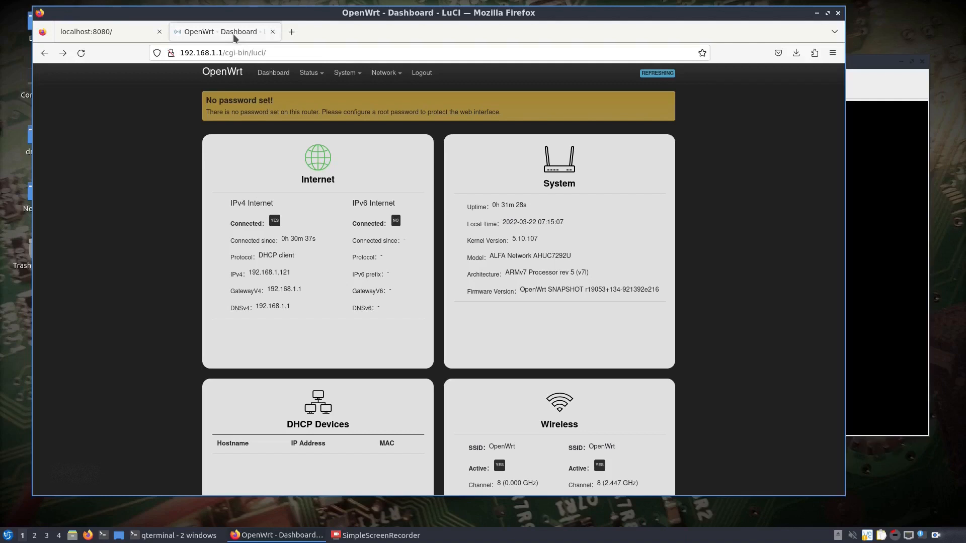
mouse_move(413, 295)
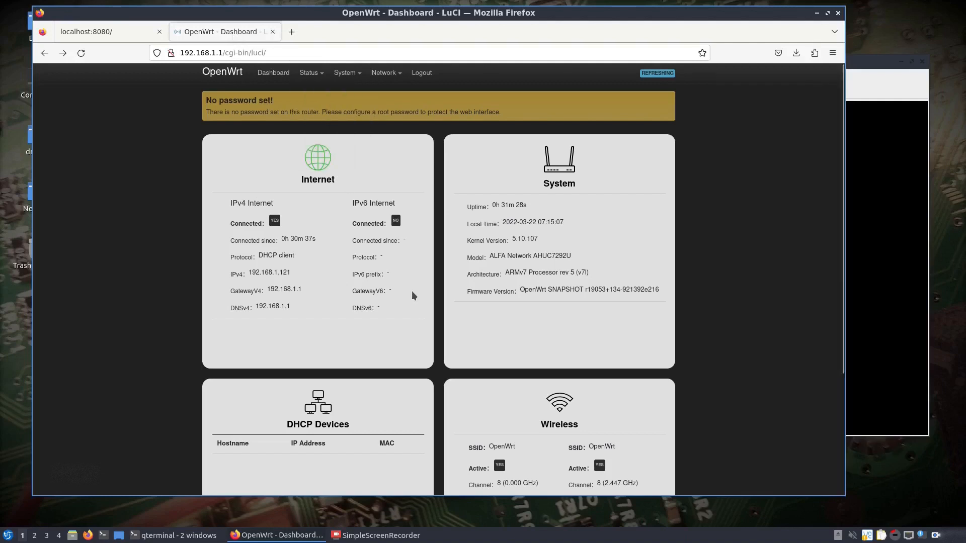
- Show the Network > Wireless overview with the client at -78 dBm, then return to the bearing map
click(384, 72)
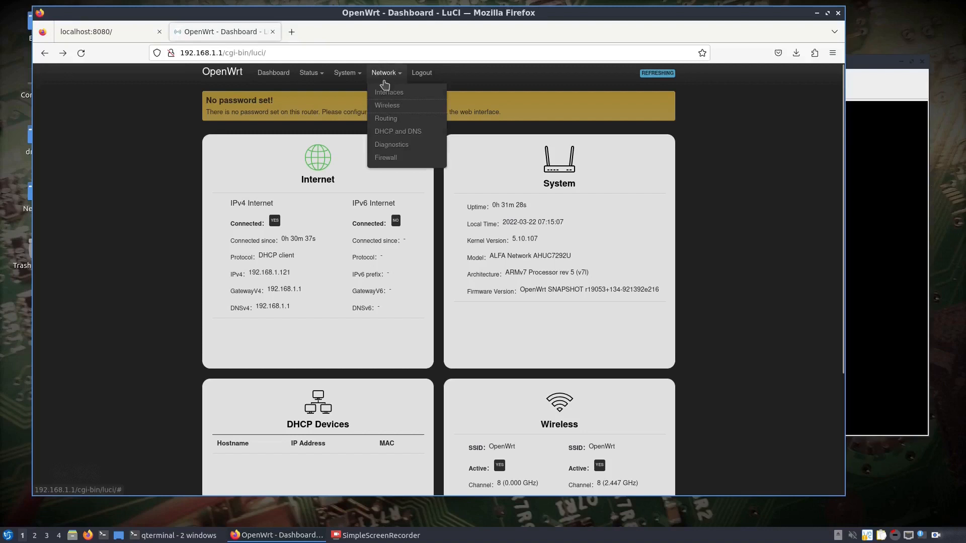
click(387, 105)
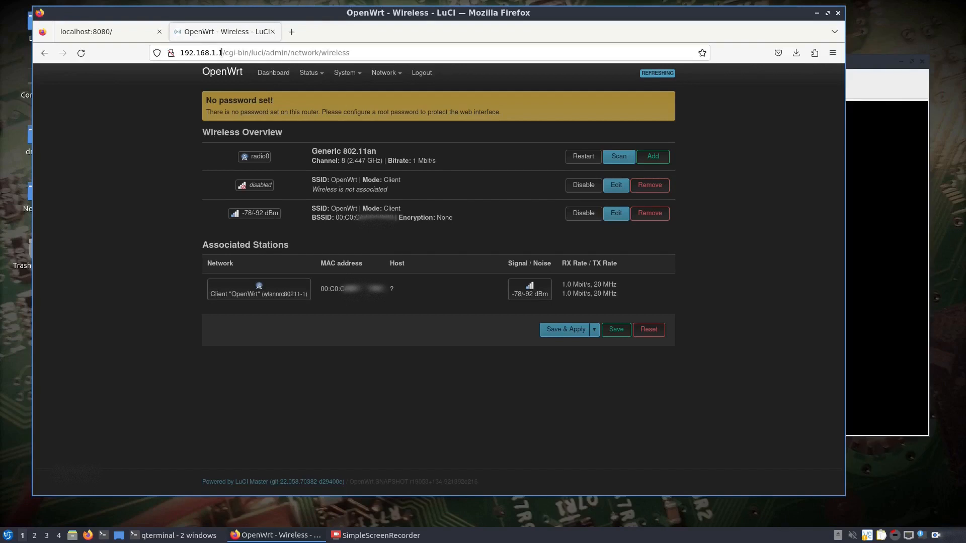
click(86, 31)
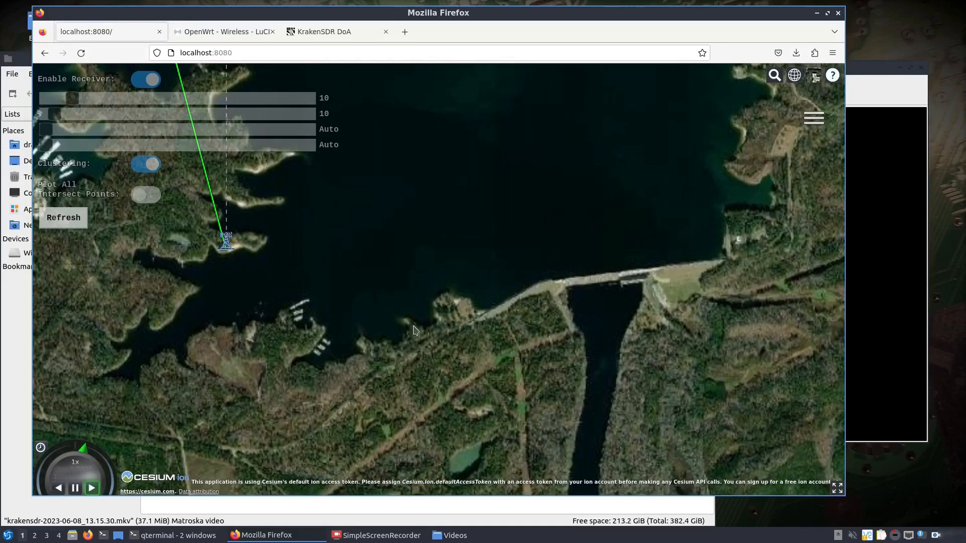
mouse_move(406, 326)
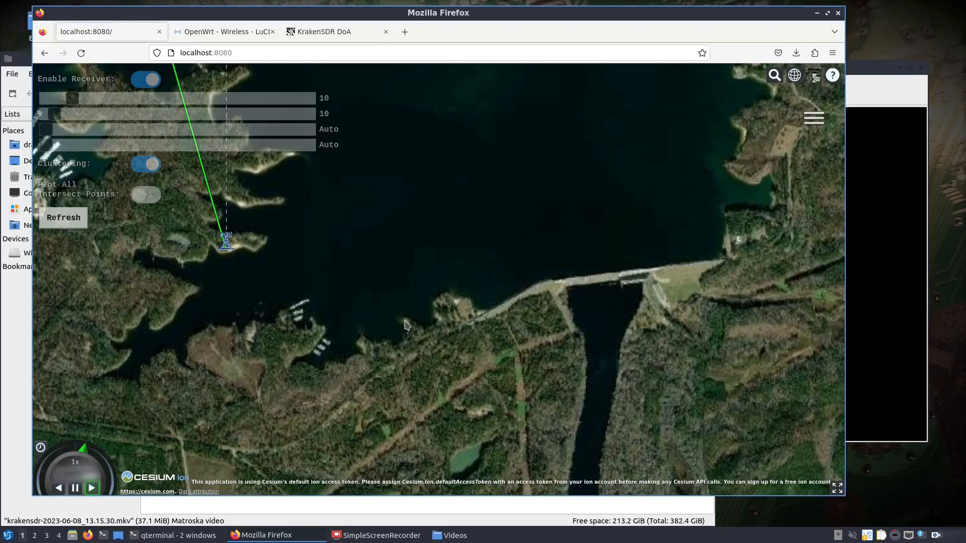
mouse_move(376, 338)
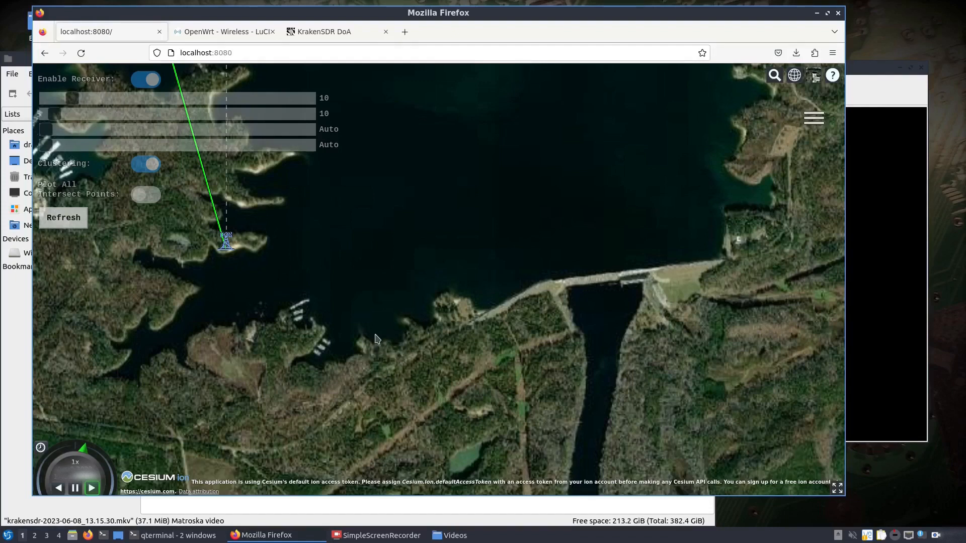
mouse_move(381, 337)
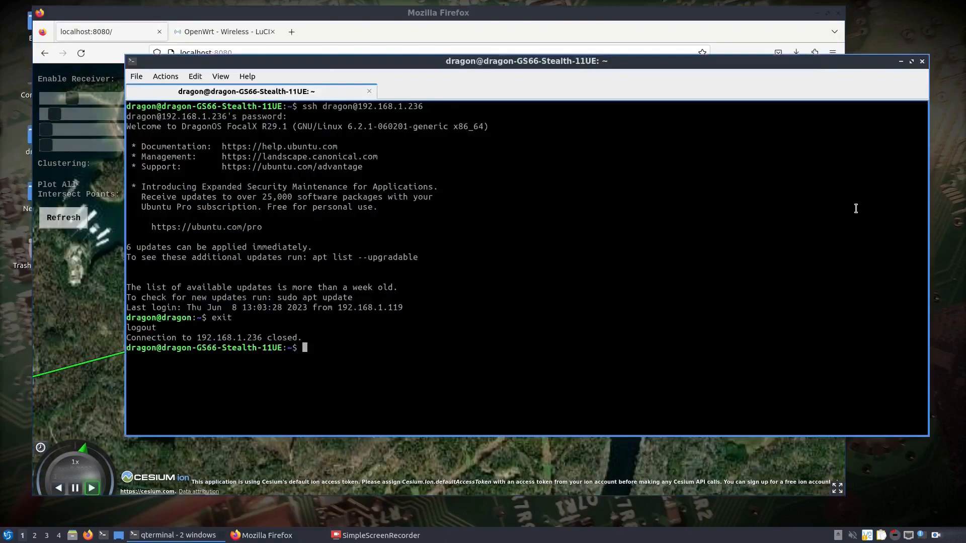
text(ssh dragon@192.168.1.236)
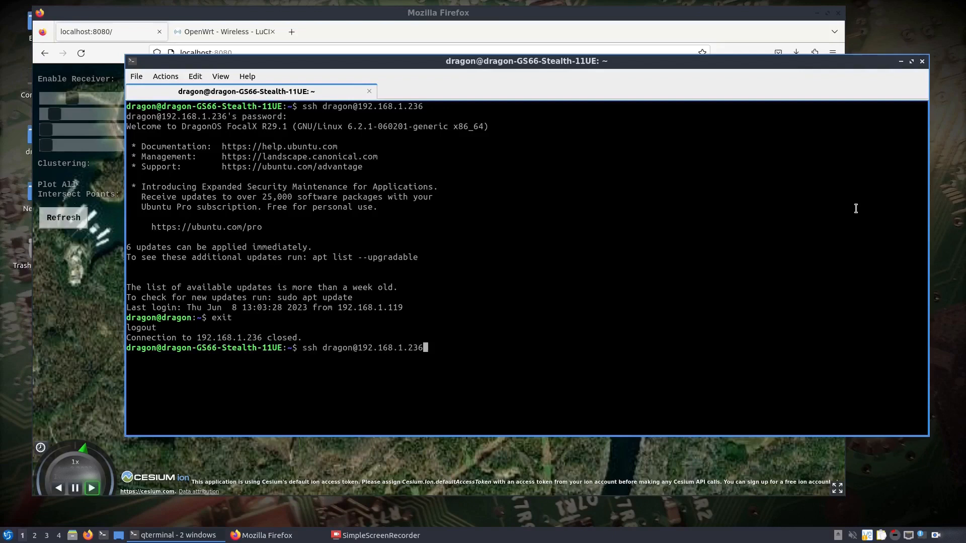
key(Return)
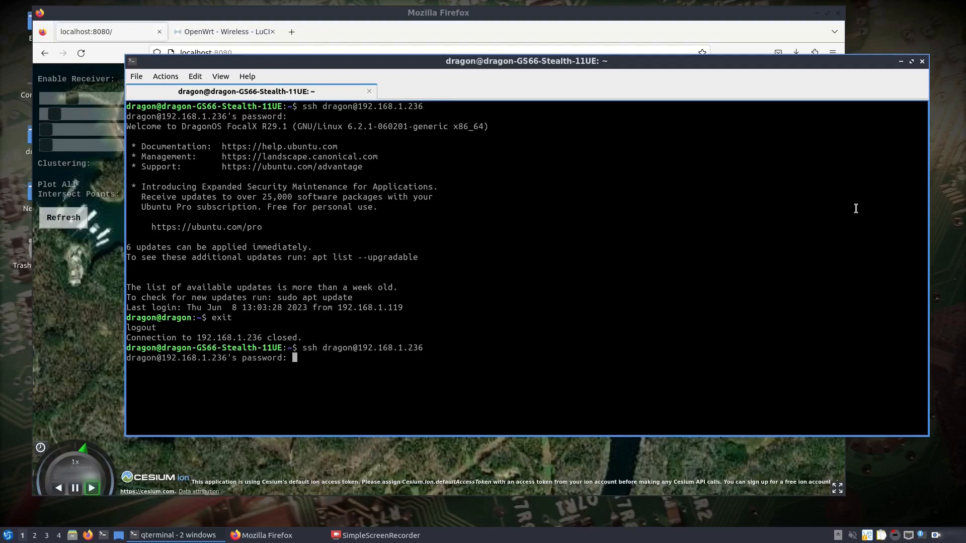
key(Return)
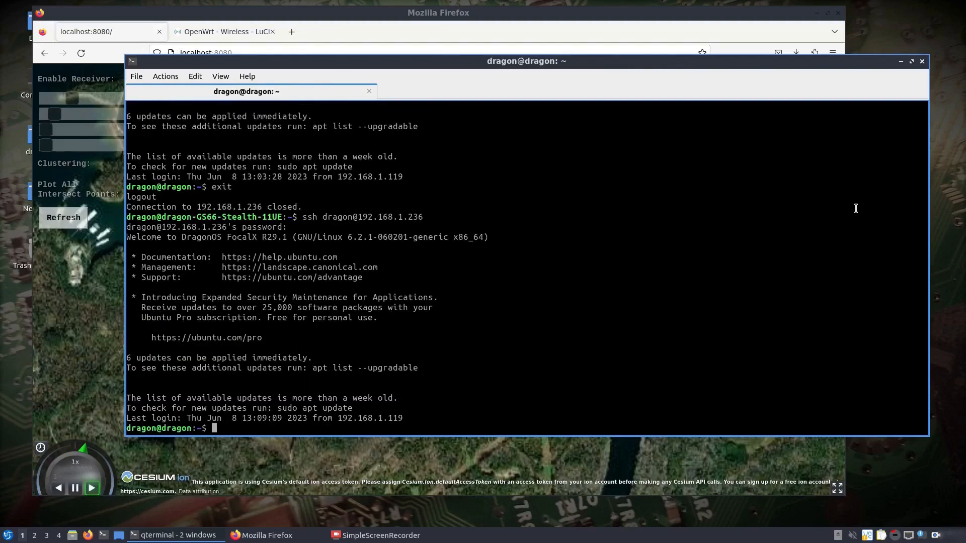
- Change into /usr/src/SDR4space/DragonOS/RX/DDC_whisper and list its files
text(cd /usr/s)
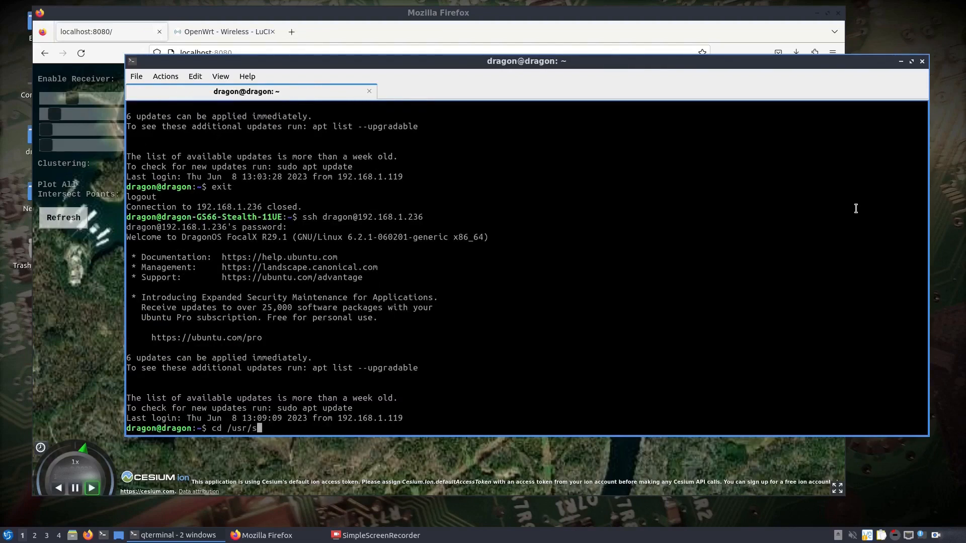
text(rc/)
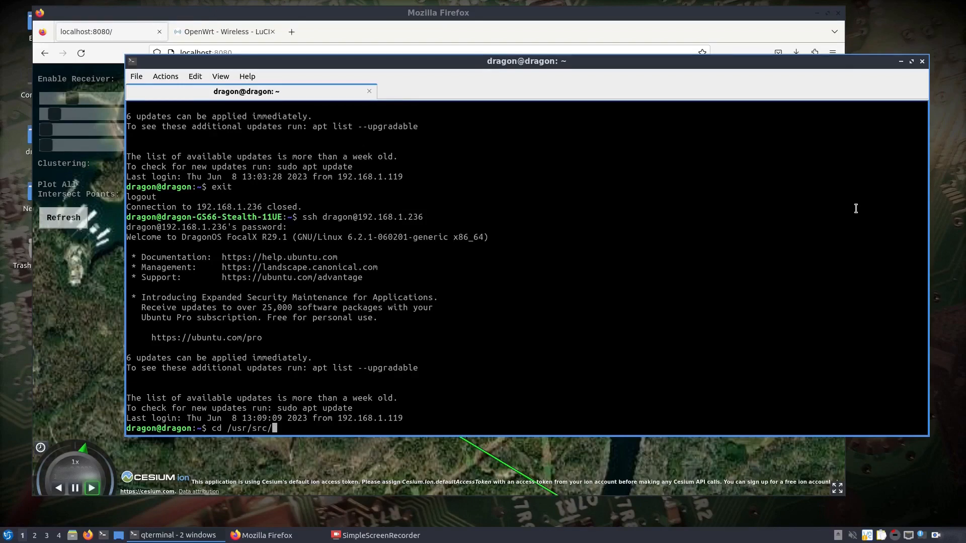
text(SDR4space/)
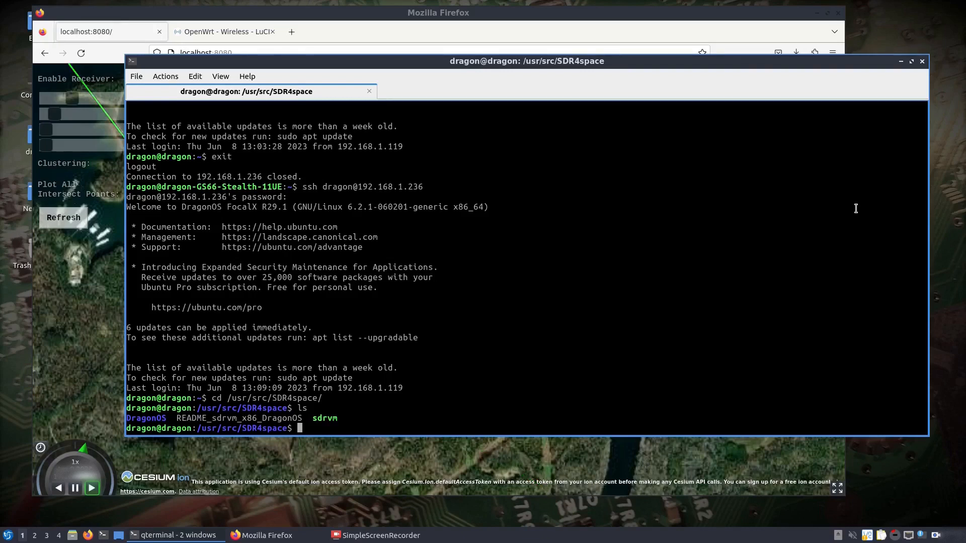
text(cd)
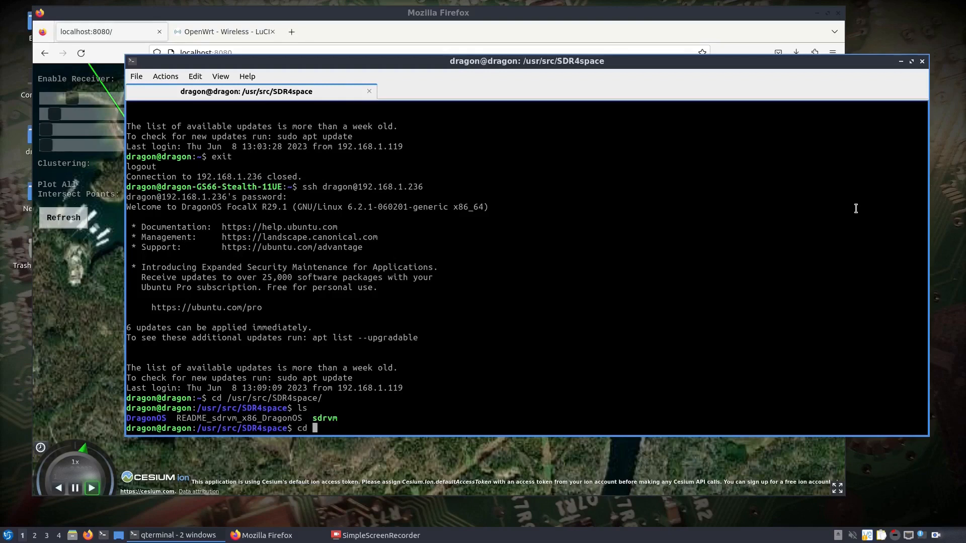
text(DragonOS/)
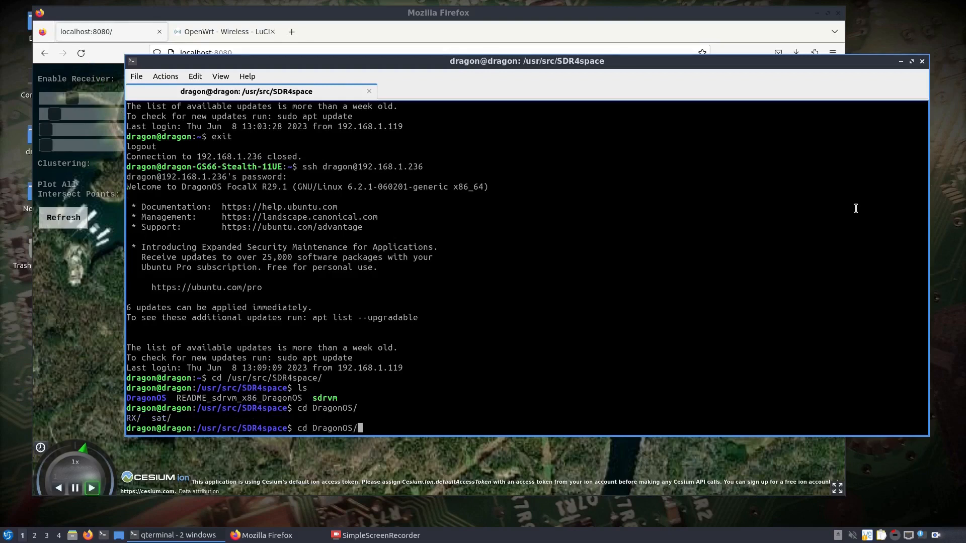
text(RX/DDC_whisper/)
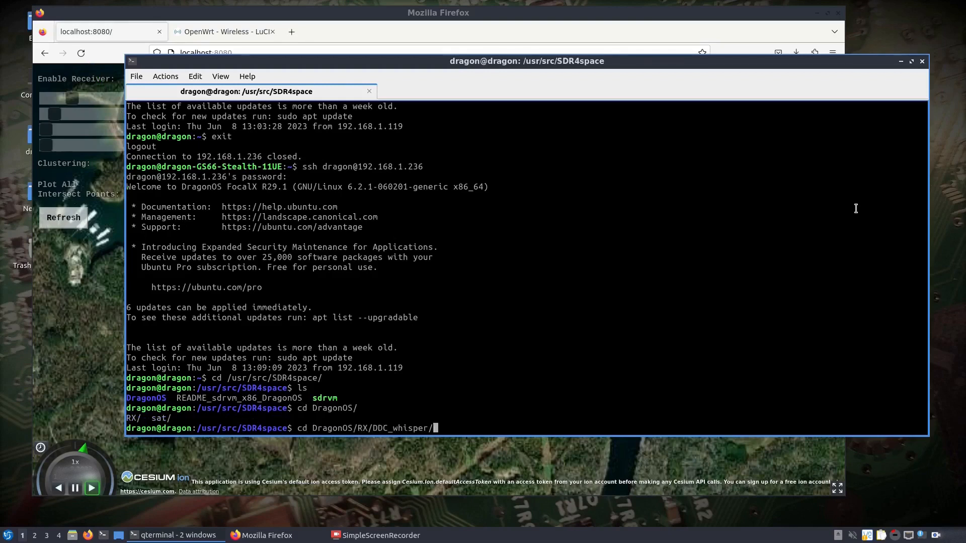
key(Return)
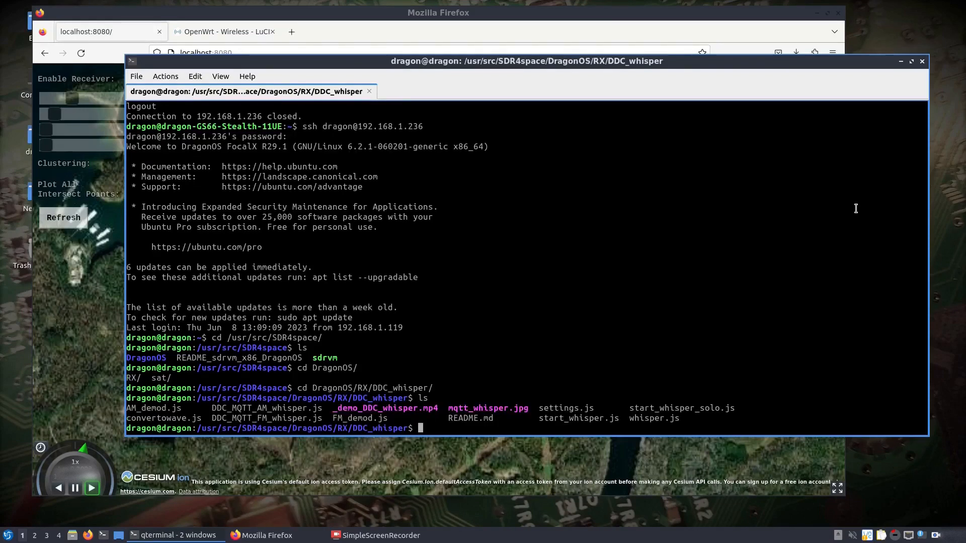
- View settings.js in nano (unwritable), exit without saving and start a sudo nano command
text(nano settings.js)
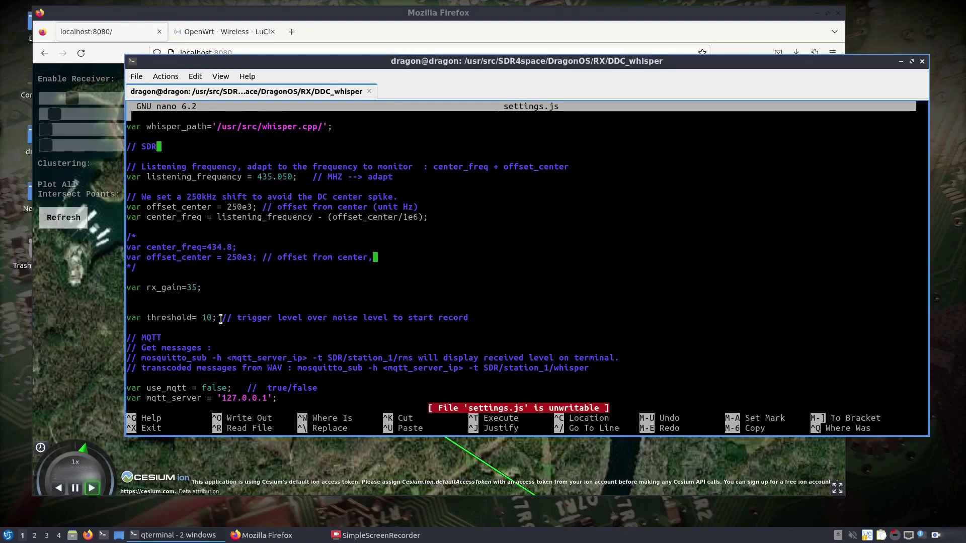
key(ctrl+x)
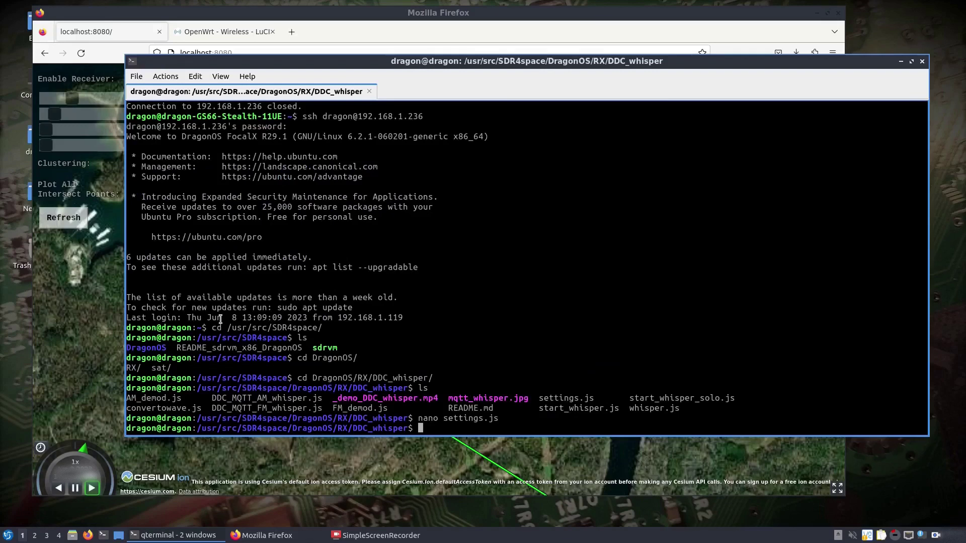
text(sudo nano D)
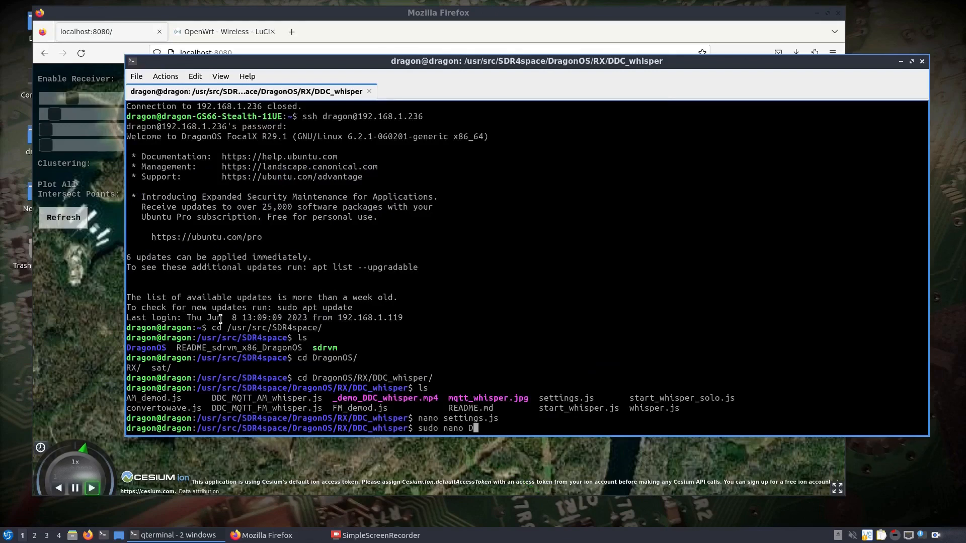
text(DC_MQTT_FM_whisper.js)
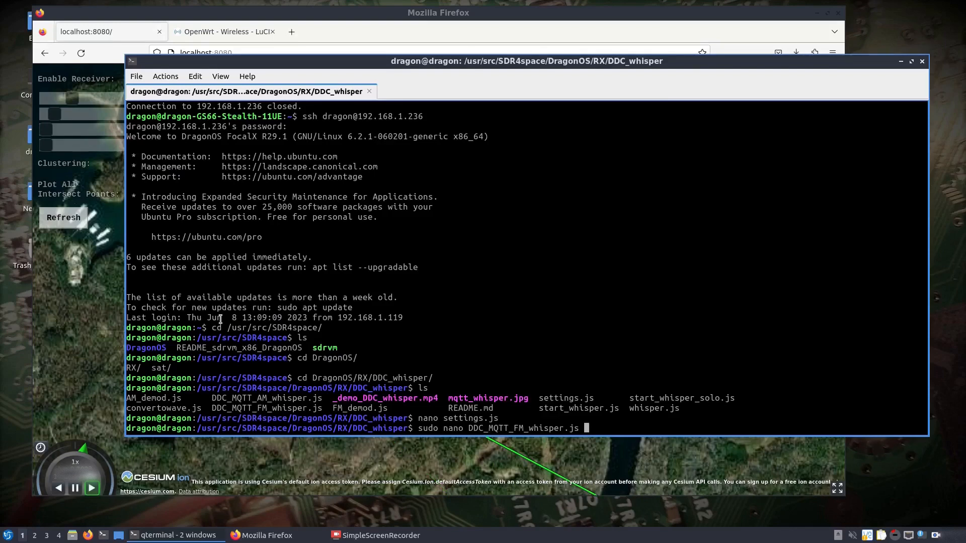
key(Return)
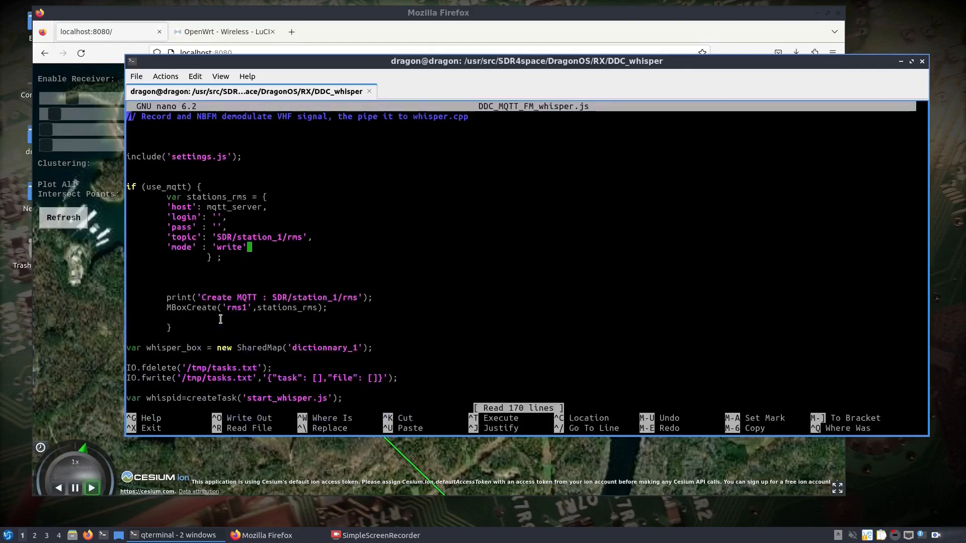
scroll(down, 3)
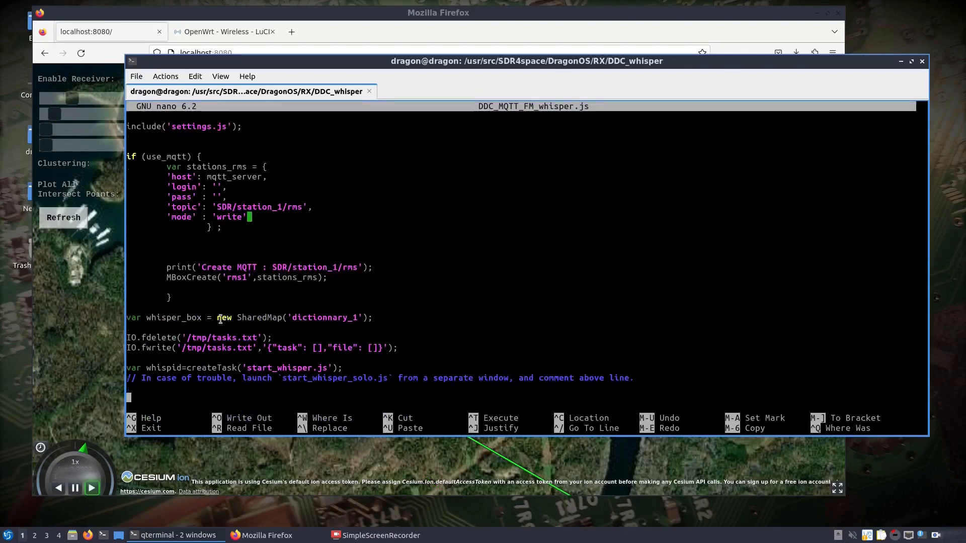
scroll(down, 3)
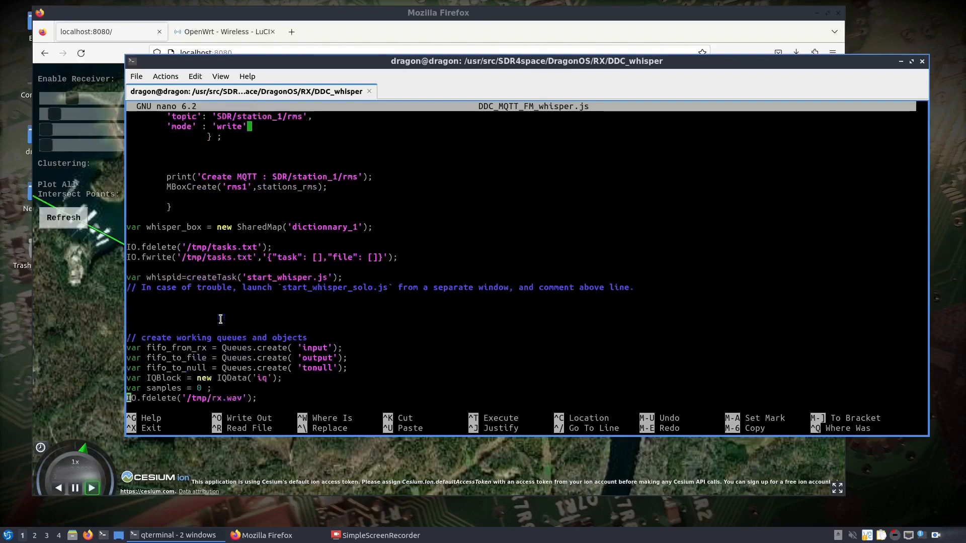
scroll(down, 3)
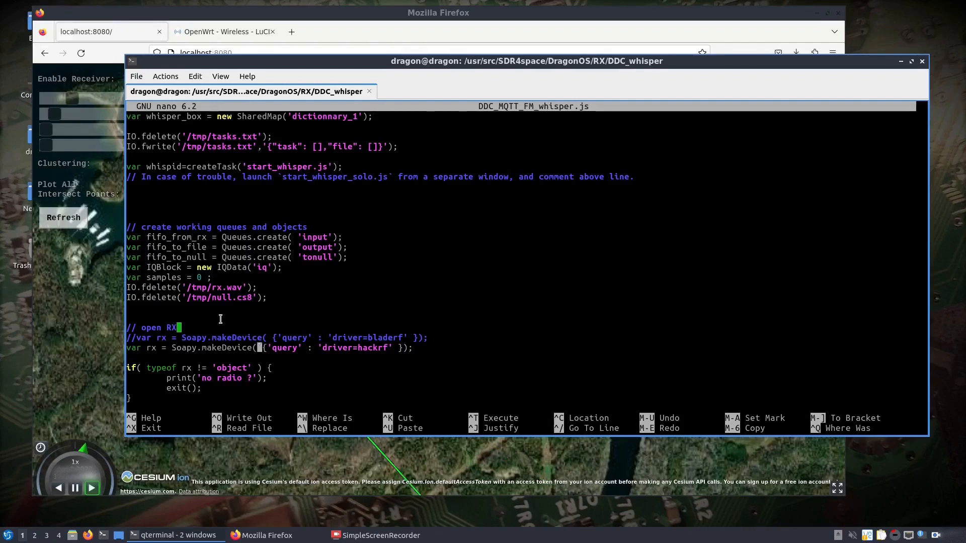
key(ctrl+o)
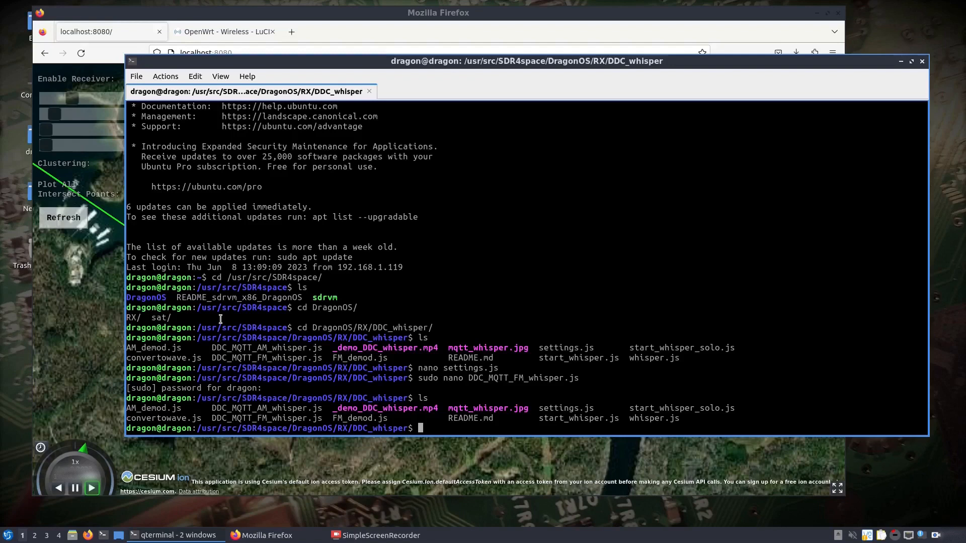
- Run sudo ../../../sdrvm DDC_MQTT_FM_whisper.js, which fails with a boot.js not found error
text(sudo)
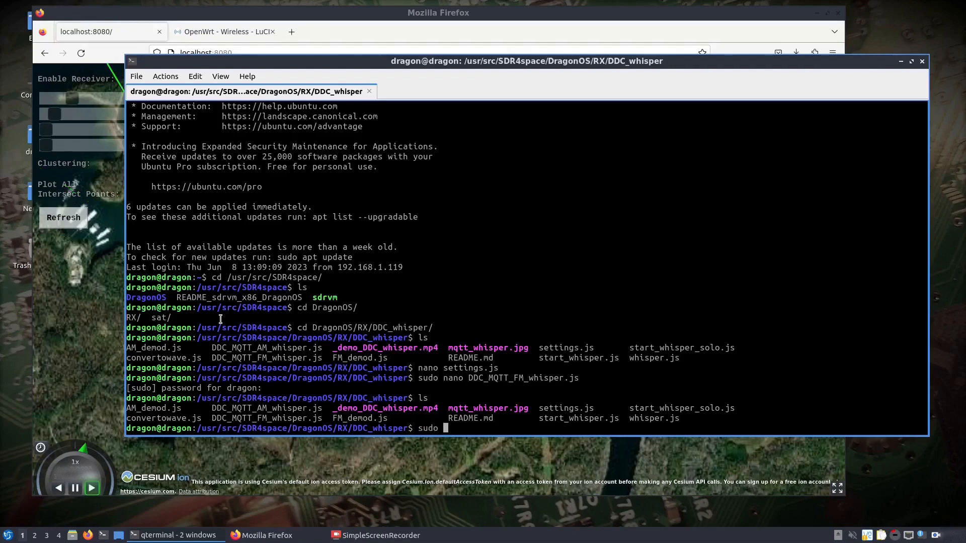
text(../../../sdrvm)
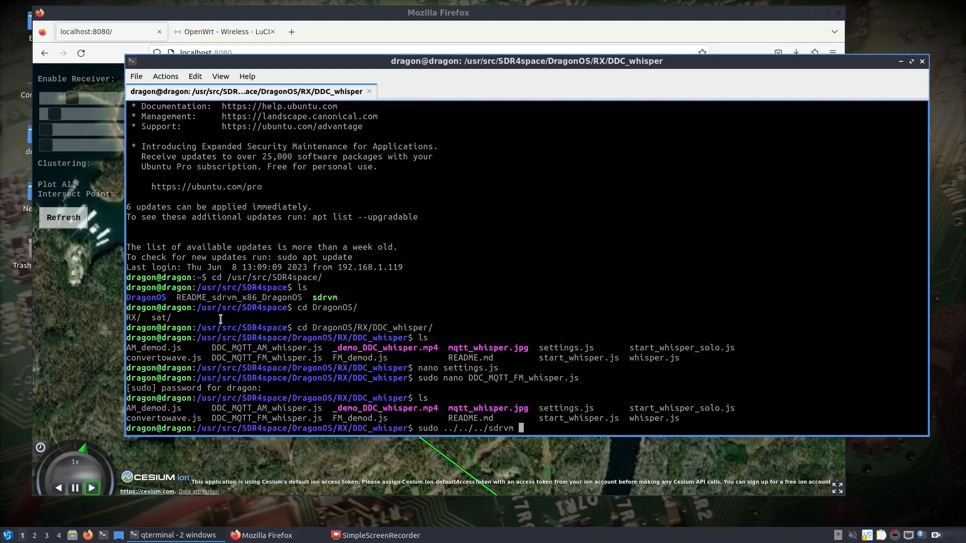
text(DD)
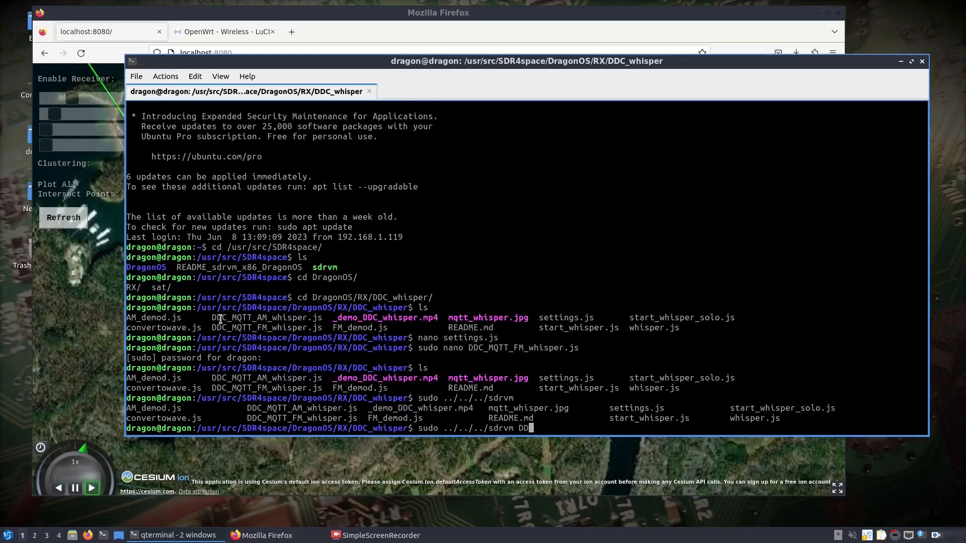
text(DDC_MQTT_)
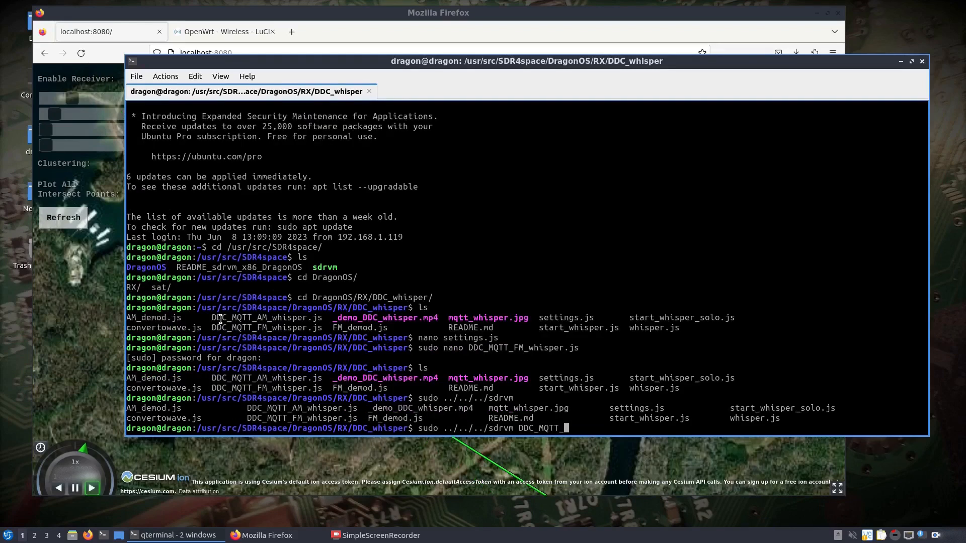
text(FM_whisper.js)
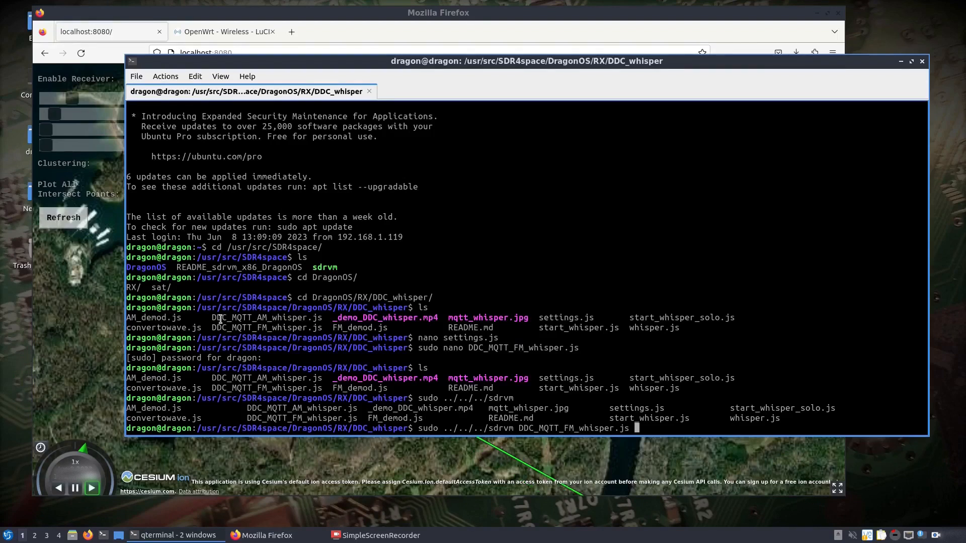
key(Return)
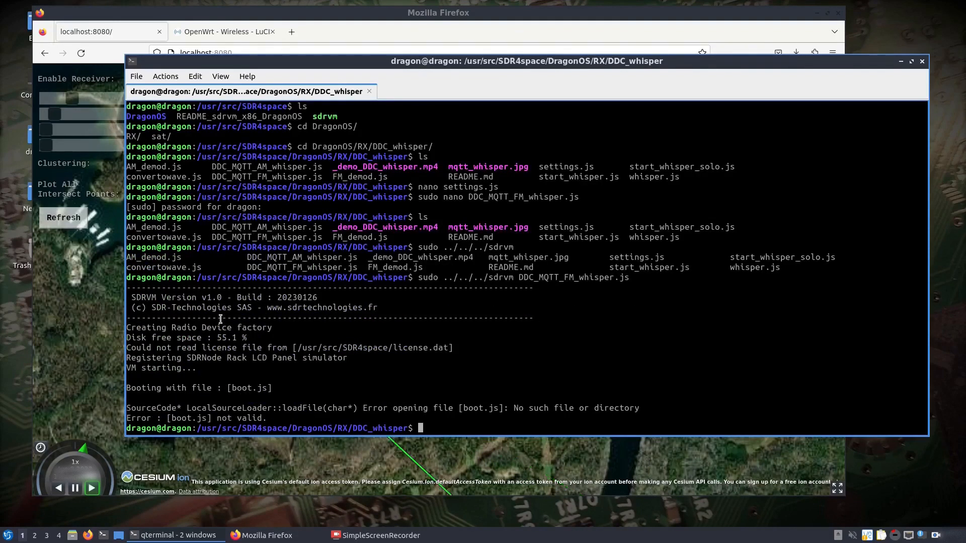
- Recall the sdrvm command and insert -f before the script file name
key(Up)
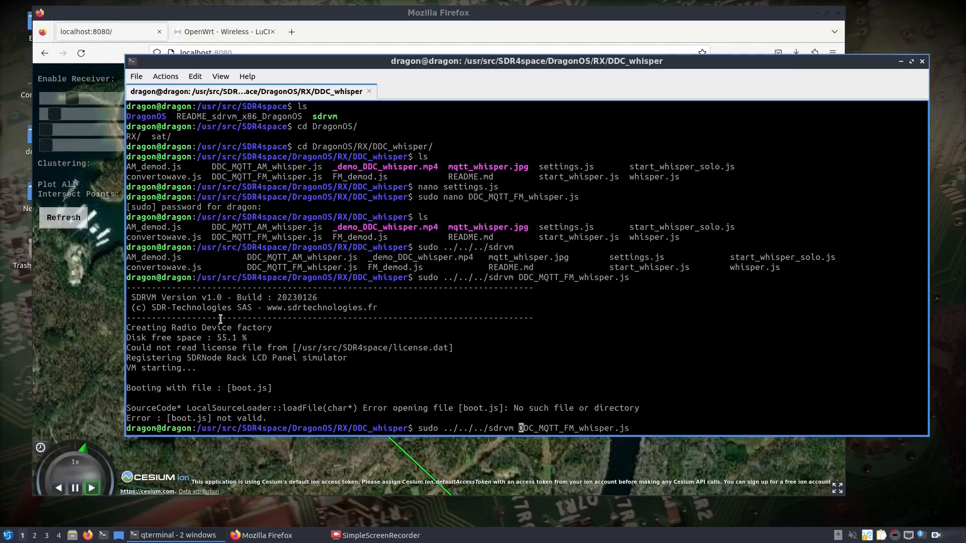
text(-f)
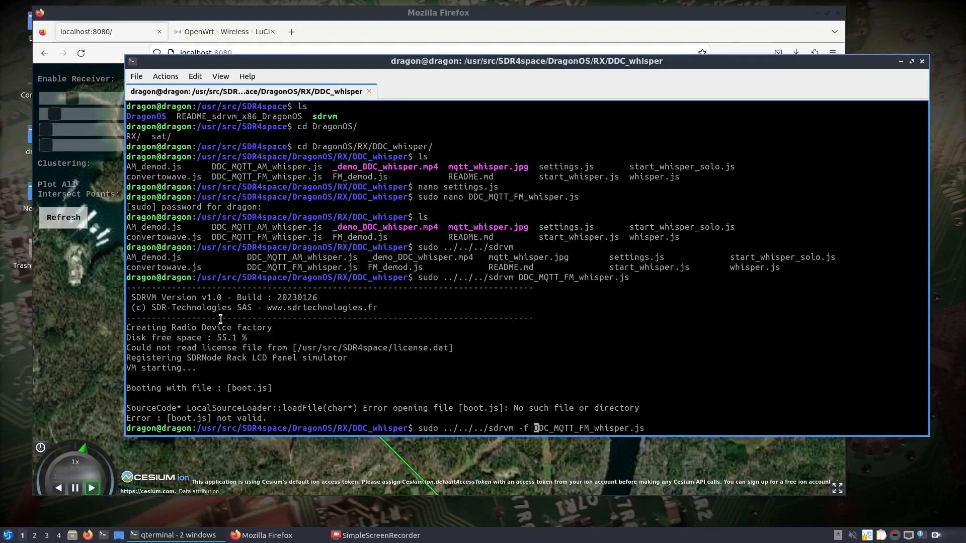
- Run sudo ../../../sdrvm -f DDC_MQTT_FM_whisper.js and follow its baseline and recording output
key(Return)
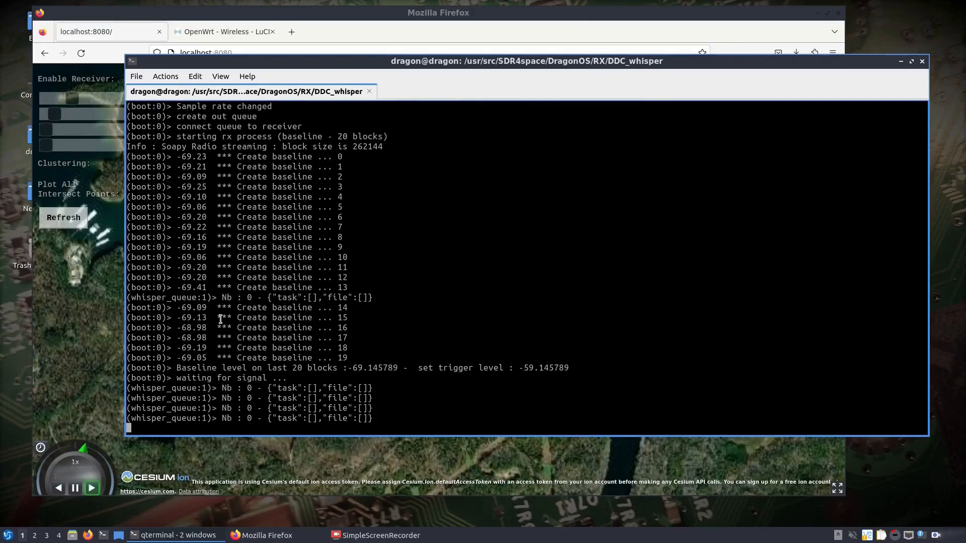
scroll(down, 3)
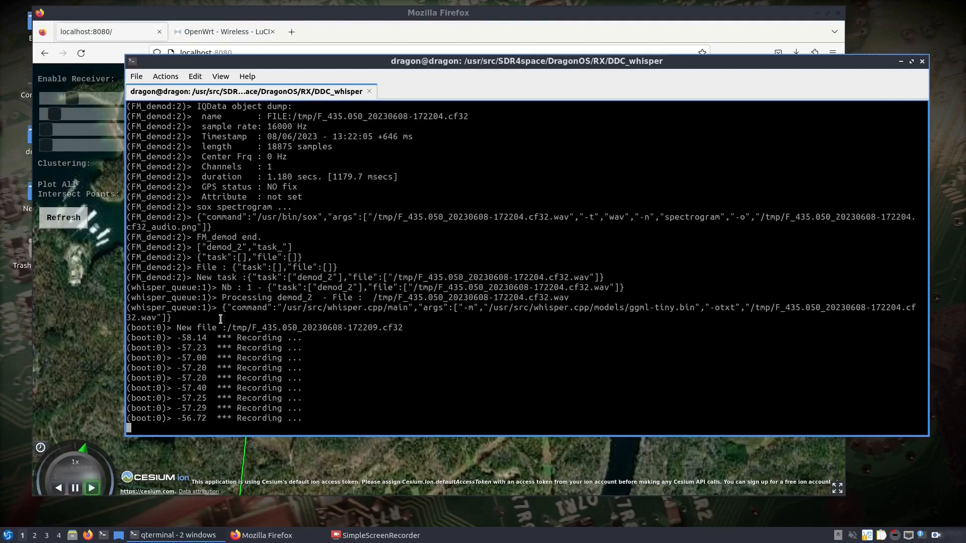
scroll(down, 3)
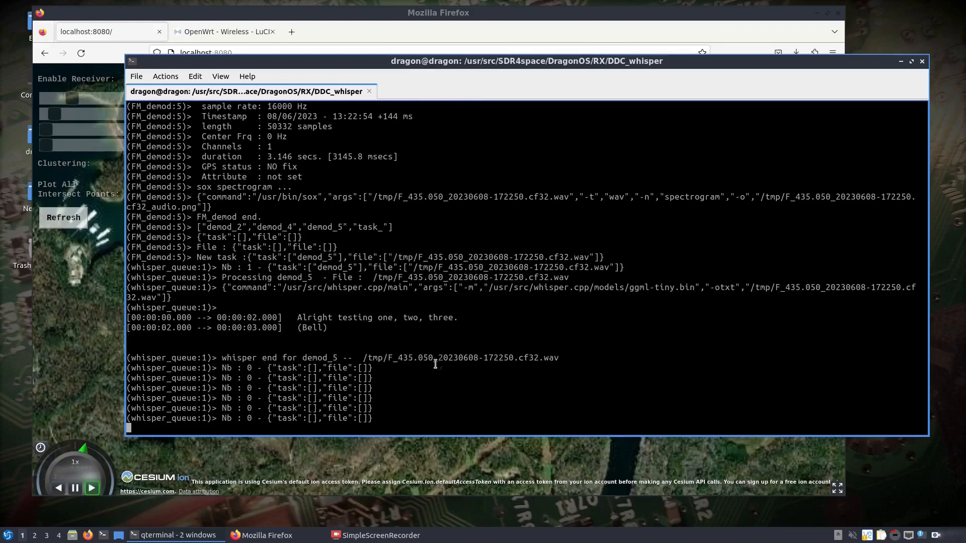
- Scroll back through the output to the Whisper result "Alright testing one, two, three." and idle queue messages
scroll(up, 3)
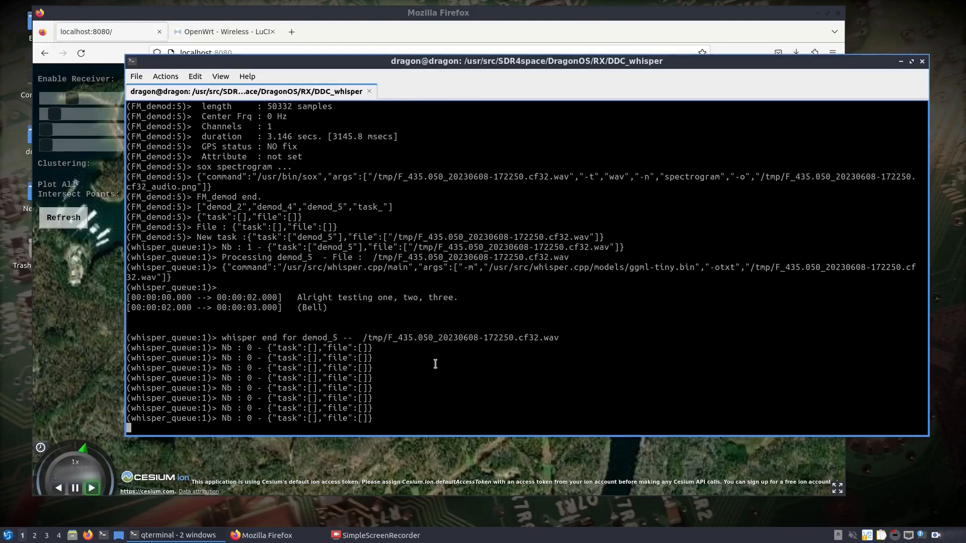
scroll(up, 3)
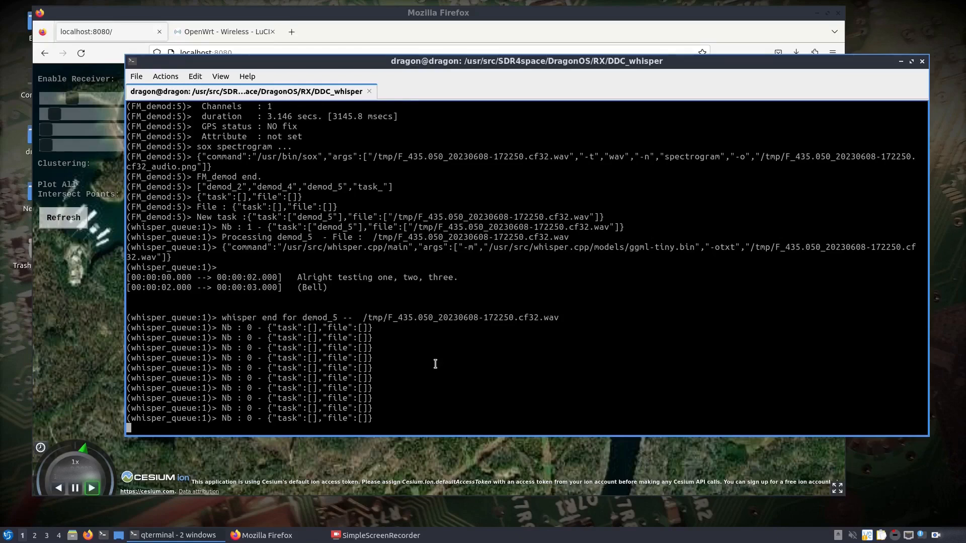
scroll(up, 3)
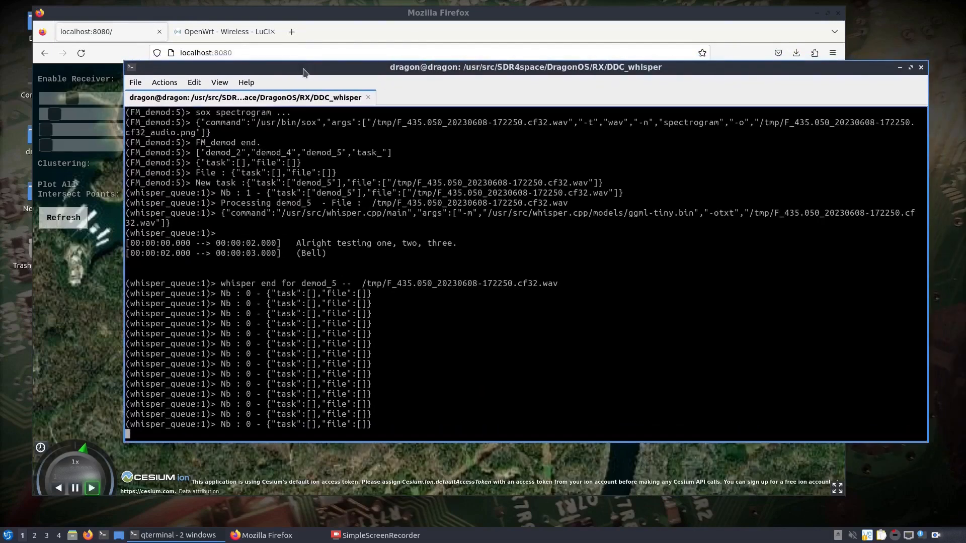
scroll(up, 3)
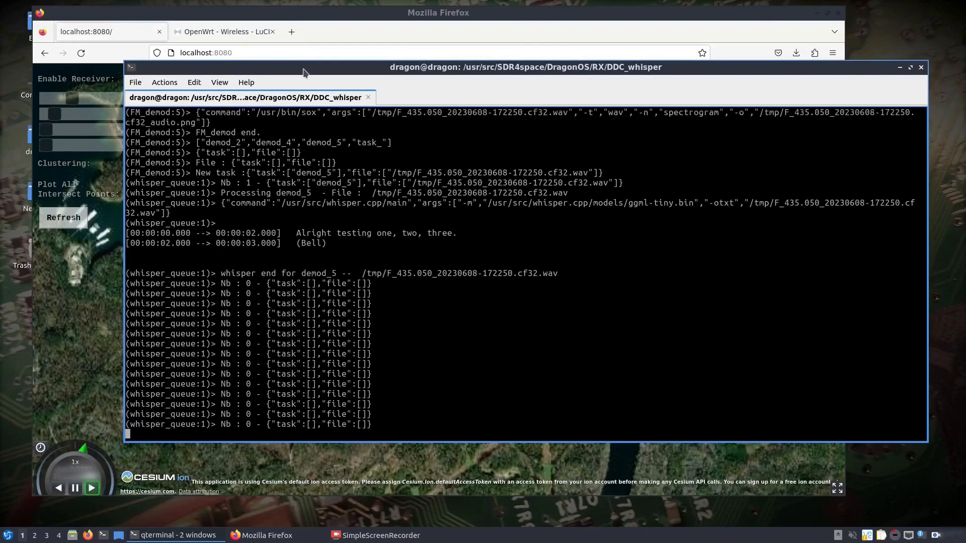
scroll(up, 3)
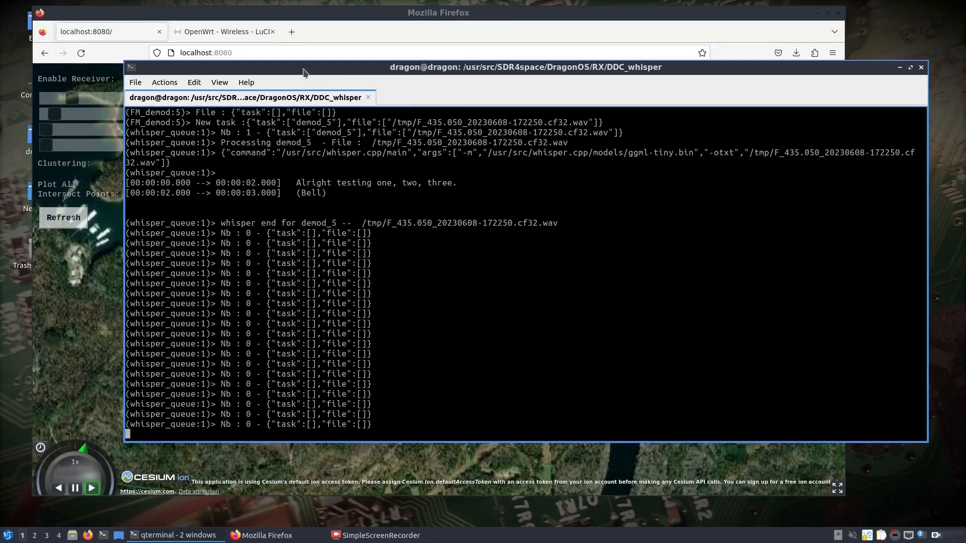
scroll(up, 3)
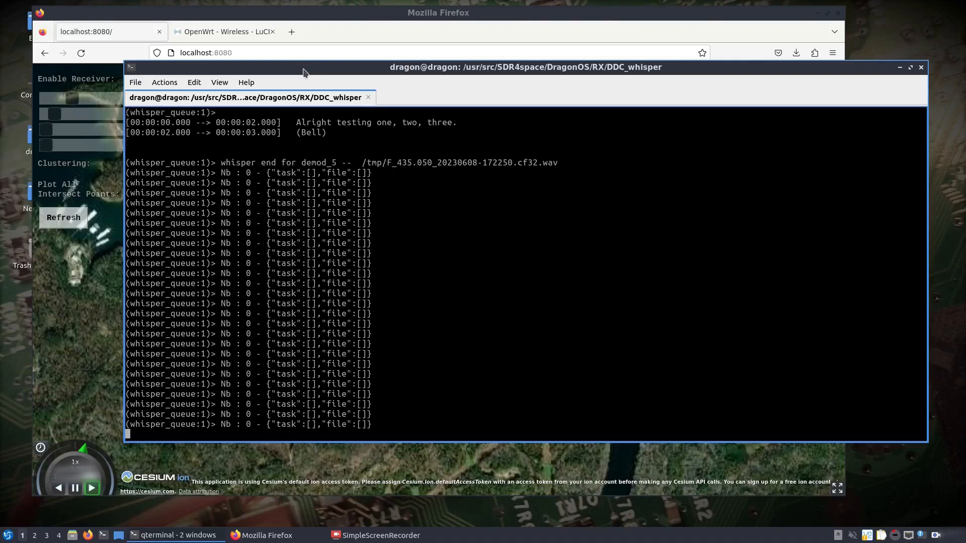
scroll(up, 3)
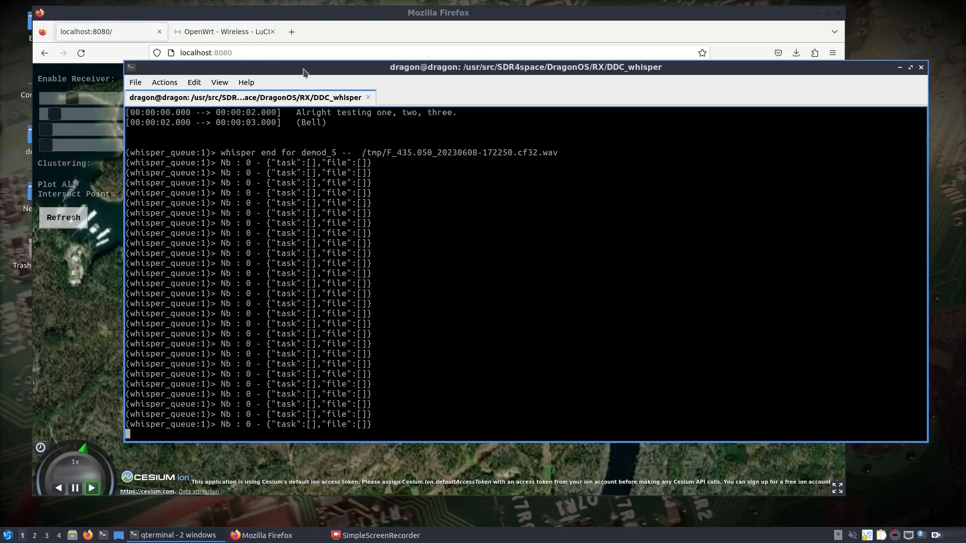